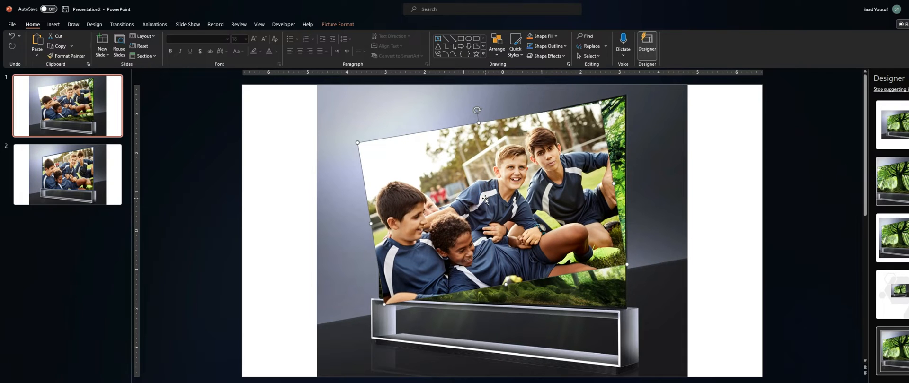
mouse_move(478, 175)
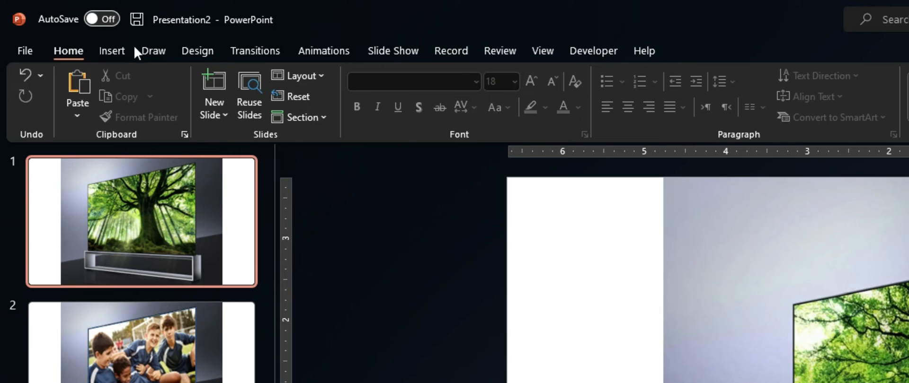
Start inserting a rectangle shape to cover the TV screen on slide 1.
left_click(112, 51)
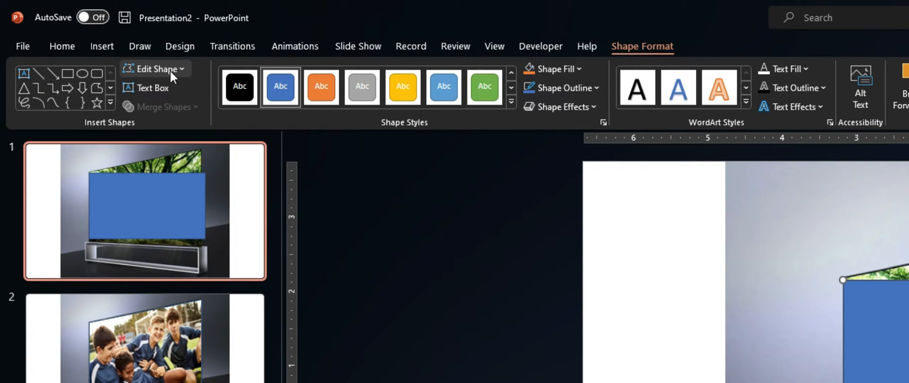
Edit the rectangle's points so its corners sit on the slanted TV screen's corners.
left_click(155, 68)
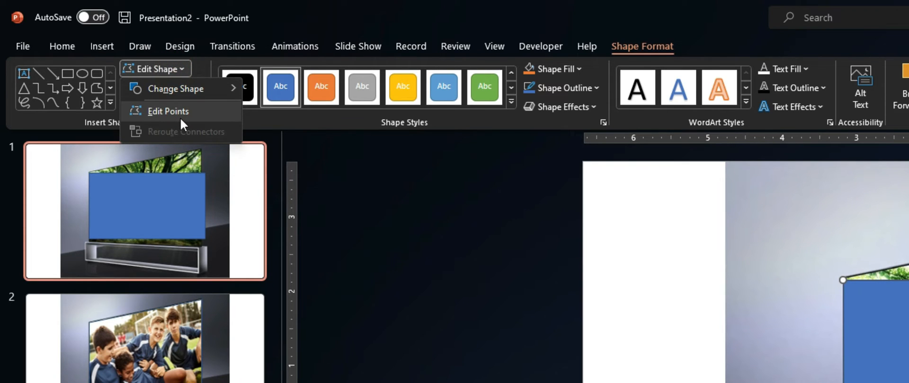
left_click(168, 111)
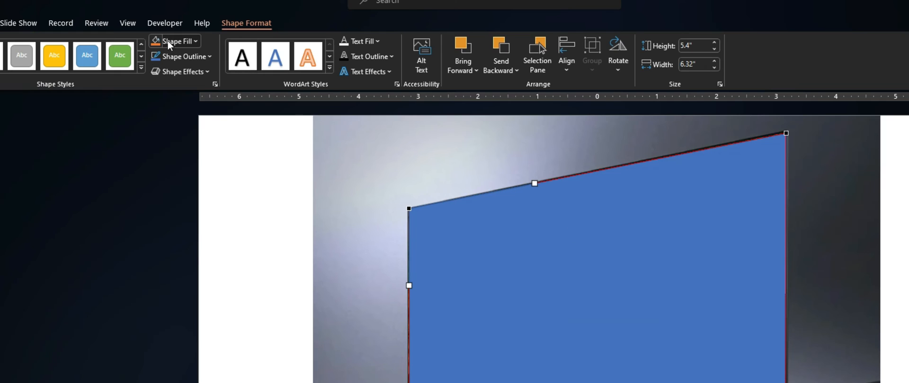
left_click(175, 41)
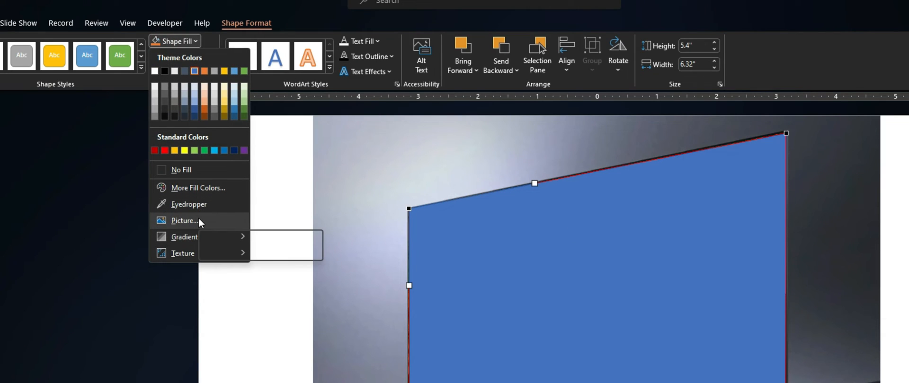
Search the stock image library for 'soccer' as a picture fill for the shape.
left_click(184, 221)
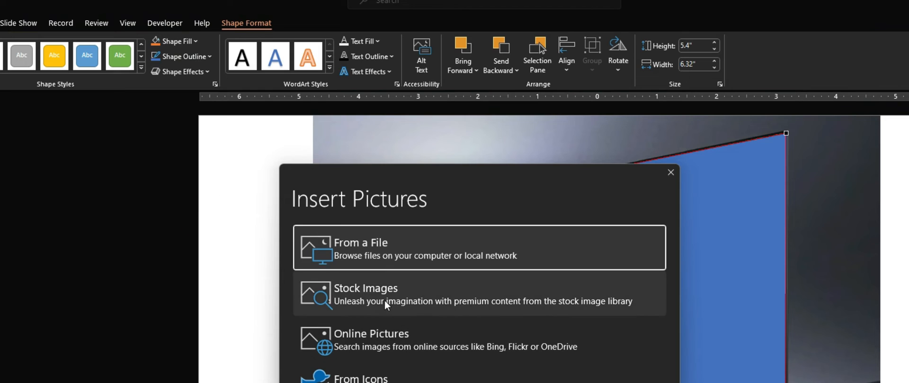
left_click(365, 294)
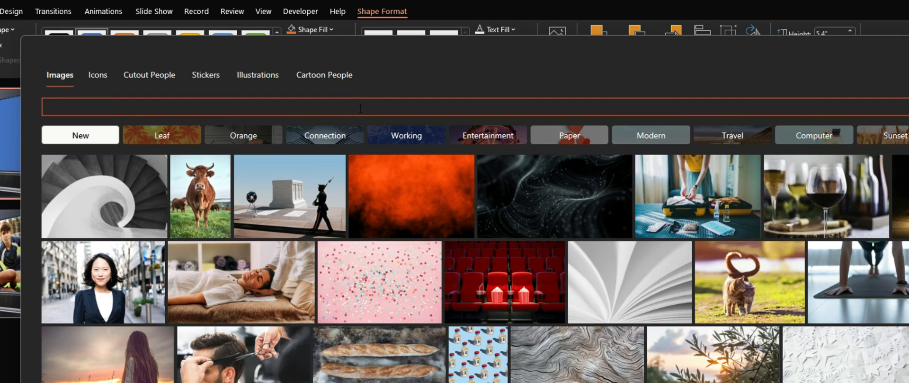
type("soccer")
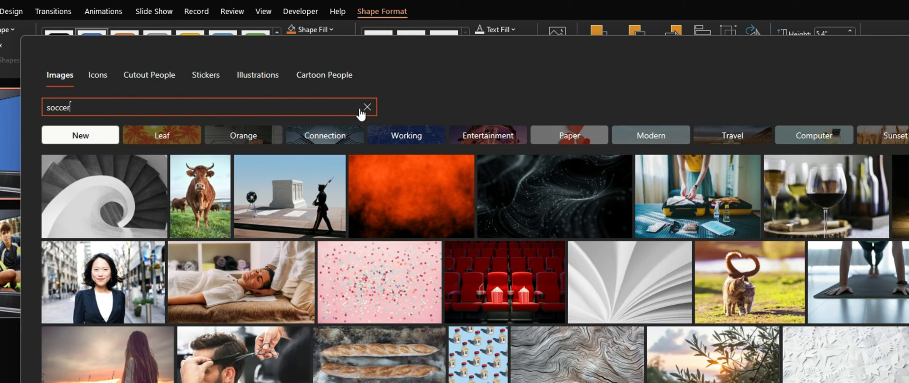
key("enter")
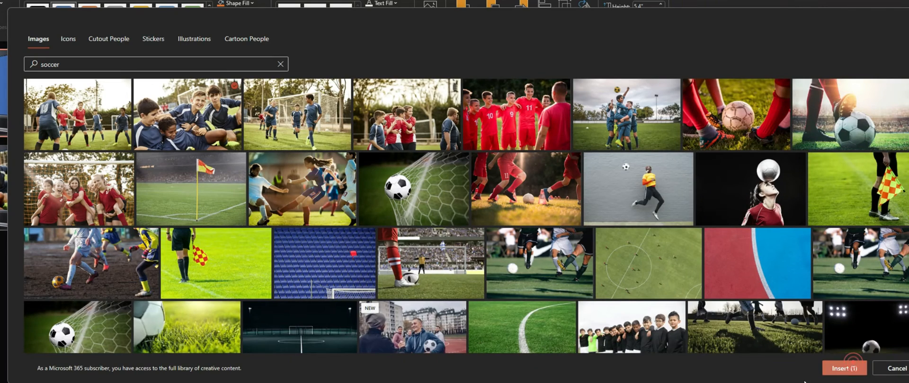
Insert the boys' soccer photo into the screen shape, then reselect it for point editing.
left_click(844, 368)
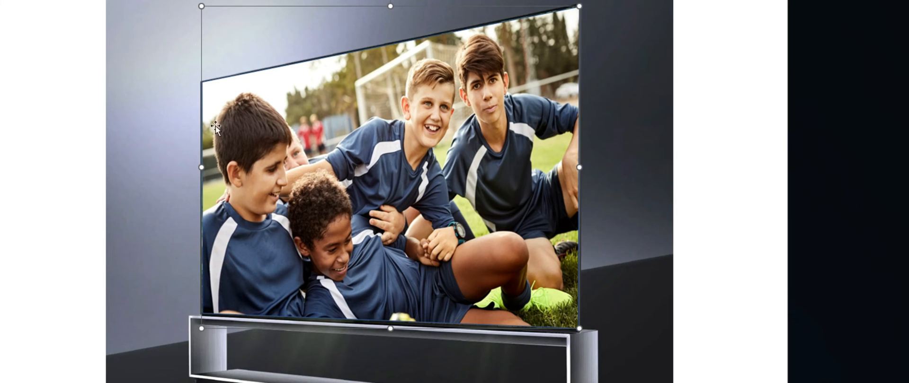
left_click(563, 59)
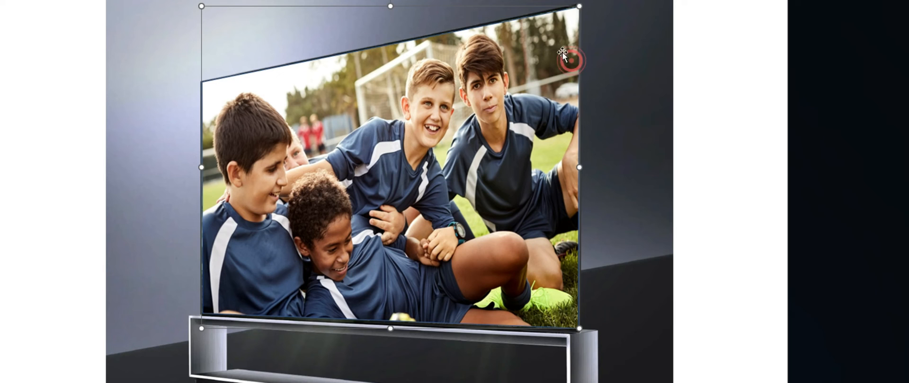
left_click(95, 41)
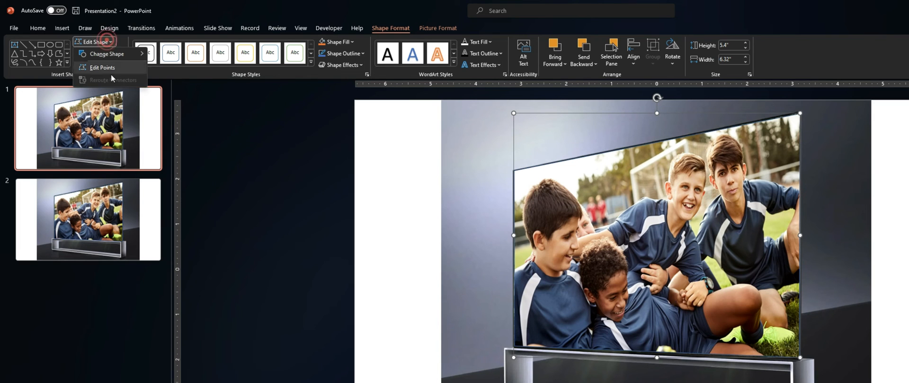